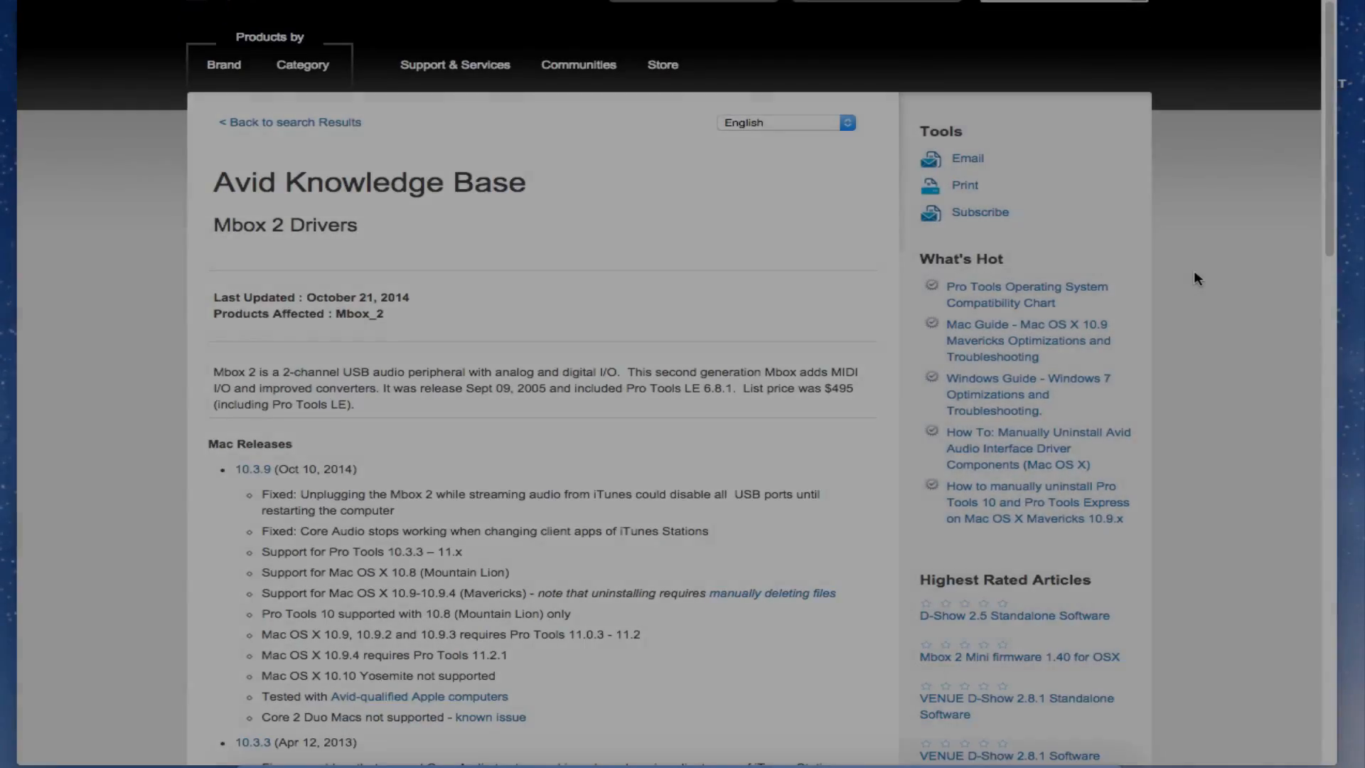
Step: Open the Digidesign Mbox 2 pane in System Preferences, showing firmware 1.38 and connected
{"action": "scroll", "scroll_direction": "down", "scroll_amount": 3}
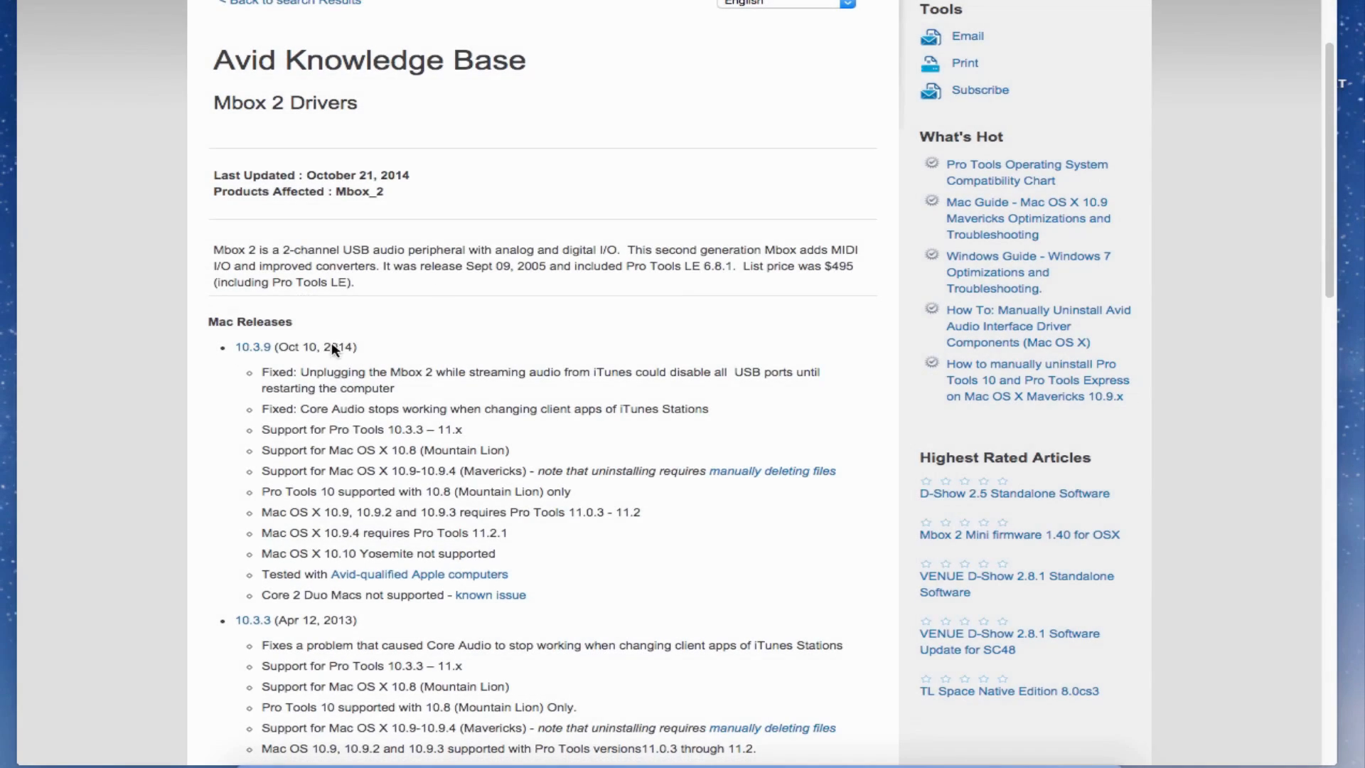
{"action": "scroll", "scroll_direction": "down", "scroll_amount": 3}
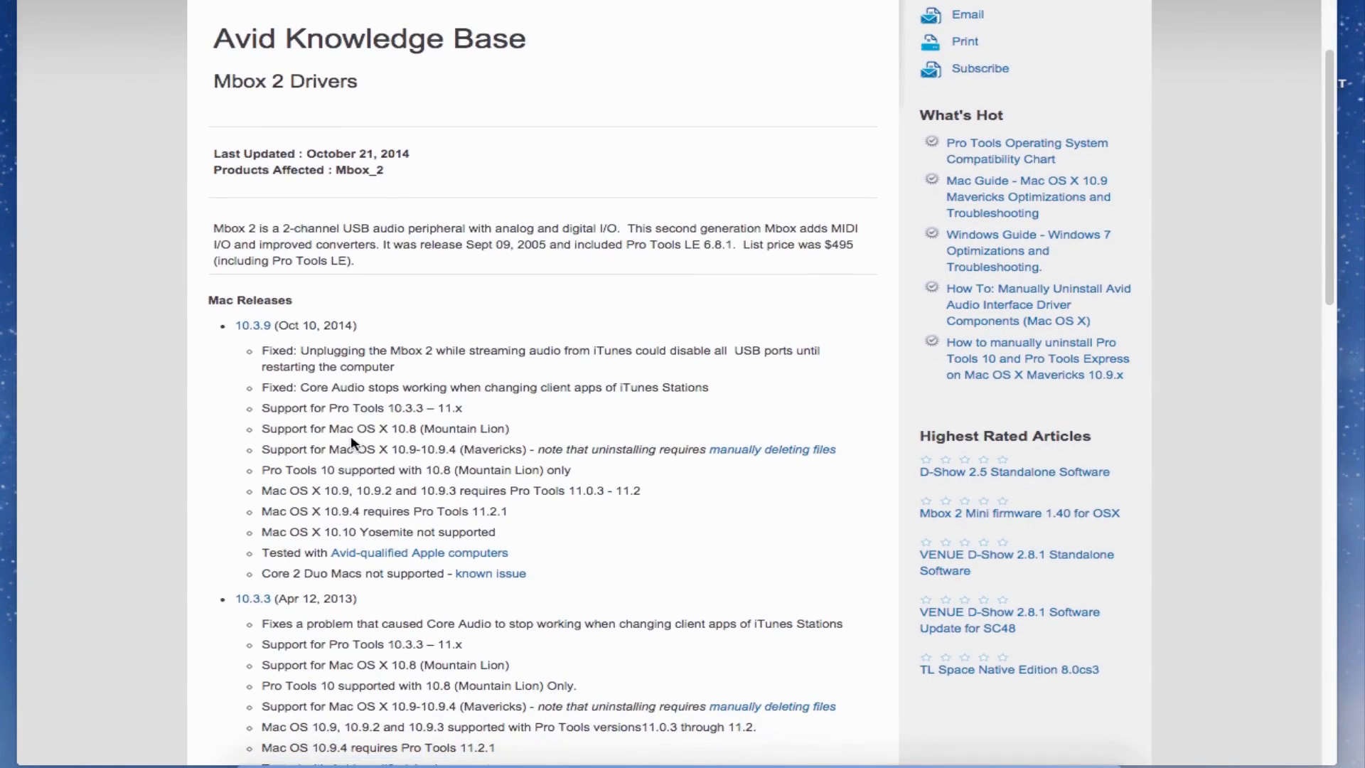
{"action": "scroll", "scroll_direction": "down", "scroll_amount": 3}
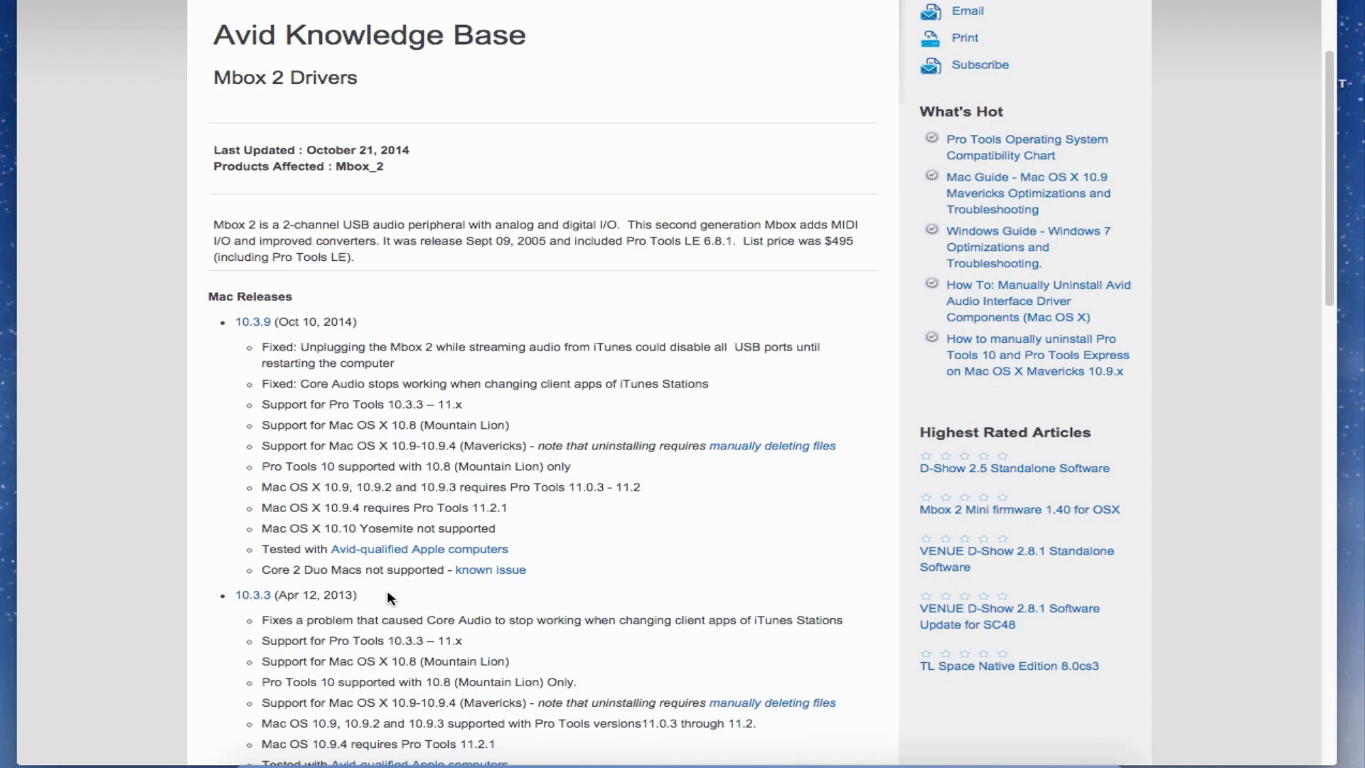
{"action": "scroll", "scroll_direction": "down", "scroll_amount": 3}
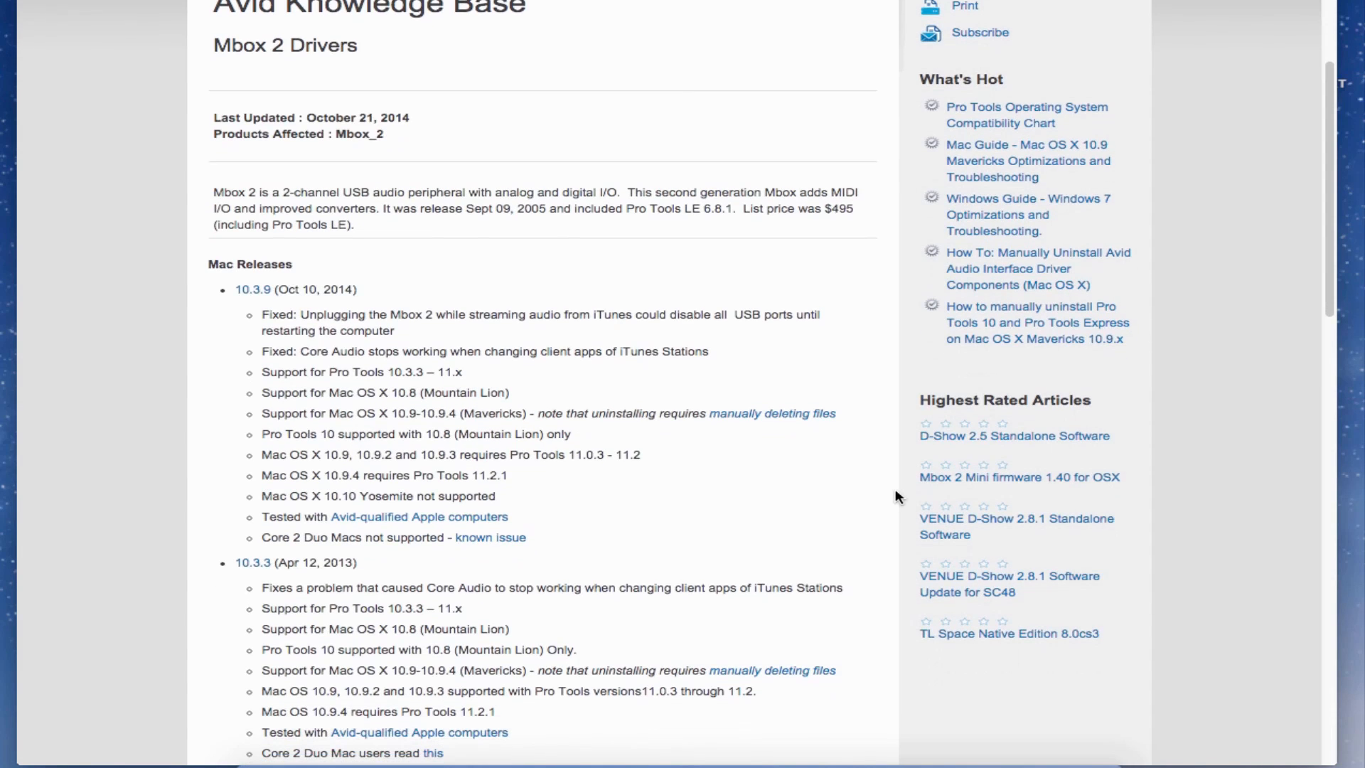
{"action": "scroll", "scroll_direction": "down", "scroll_amount": 3}
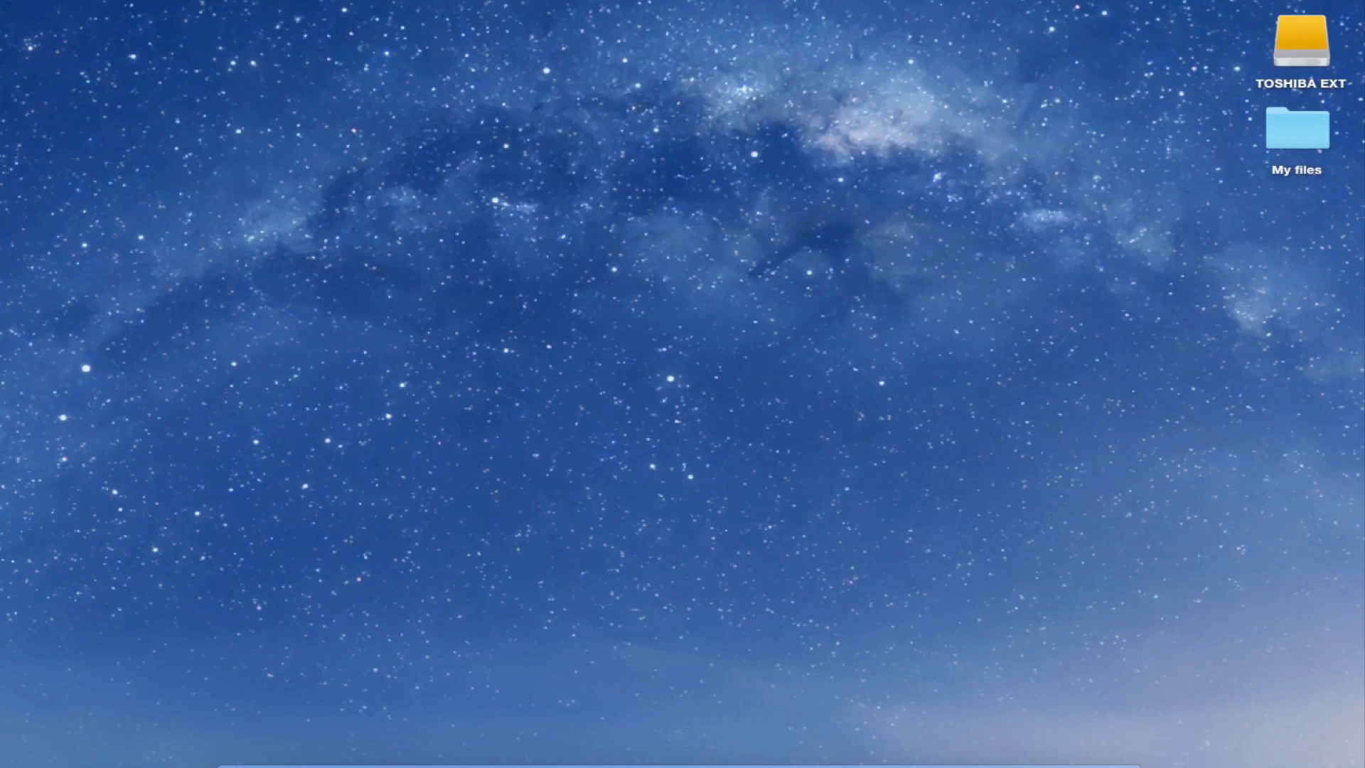
{"action": "left_click", "coordinate": [22, 9]}
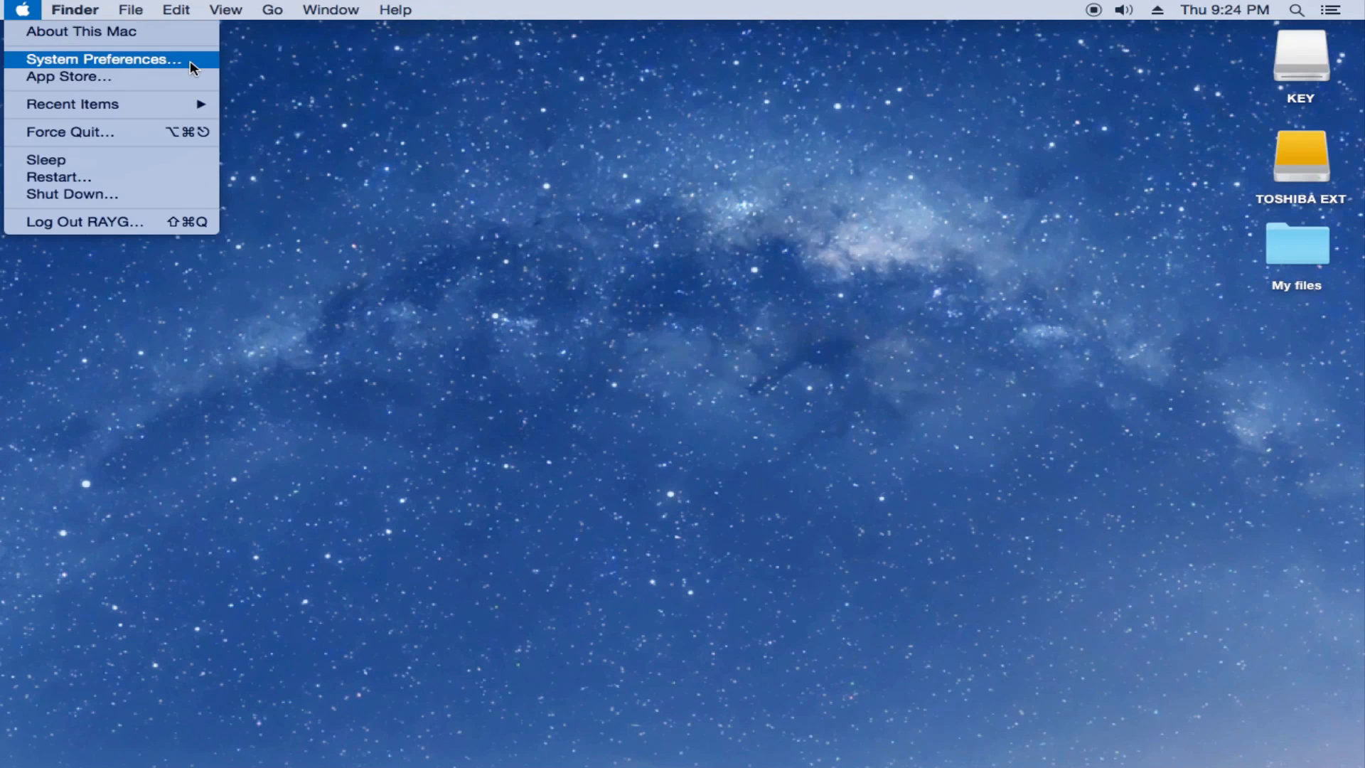
{"action": "left_click", "coordinate": [105, 59]}
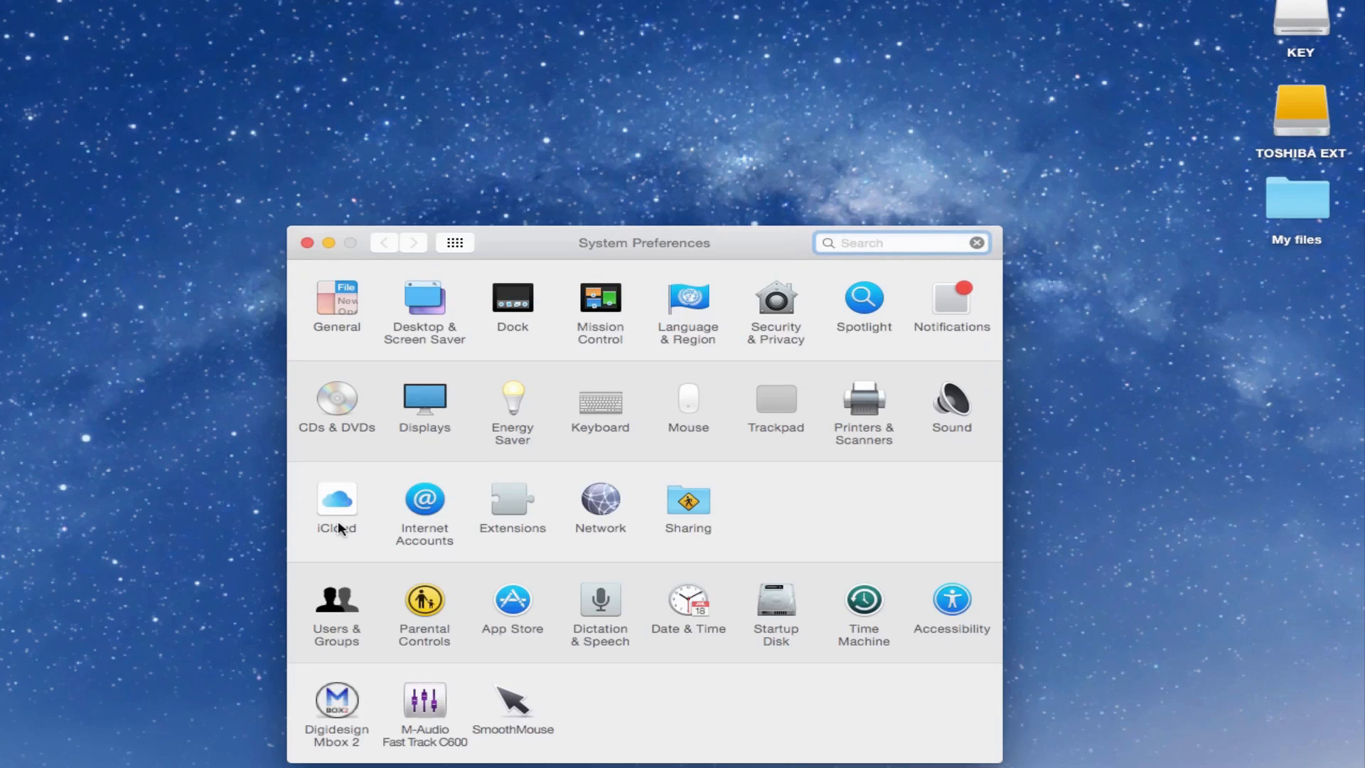
{"action": "left_click", "coordinate": [336, 700]}
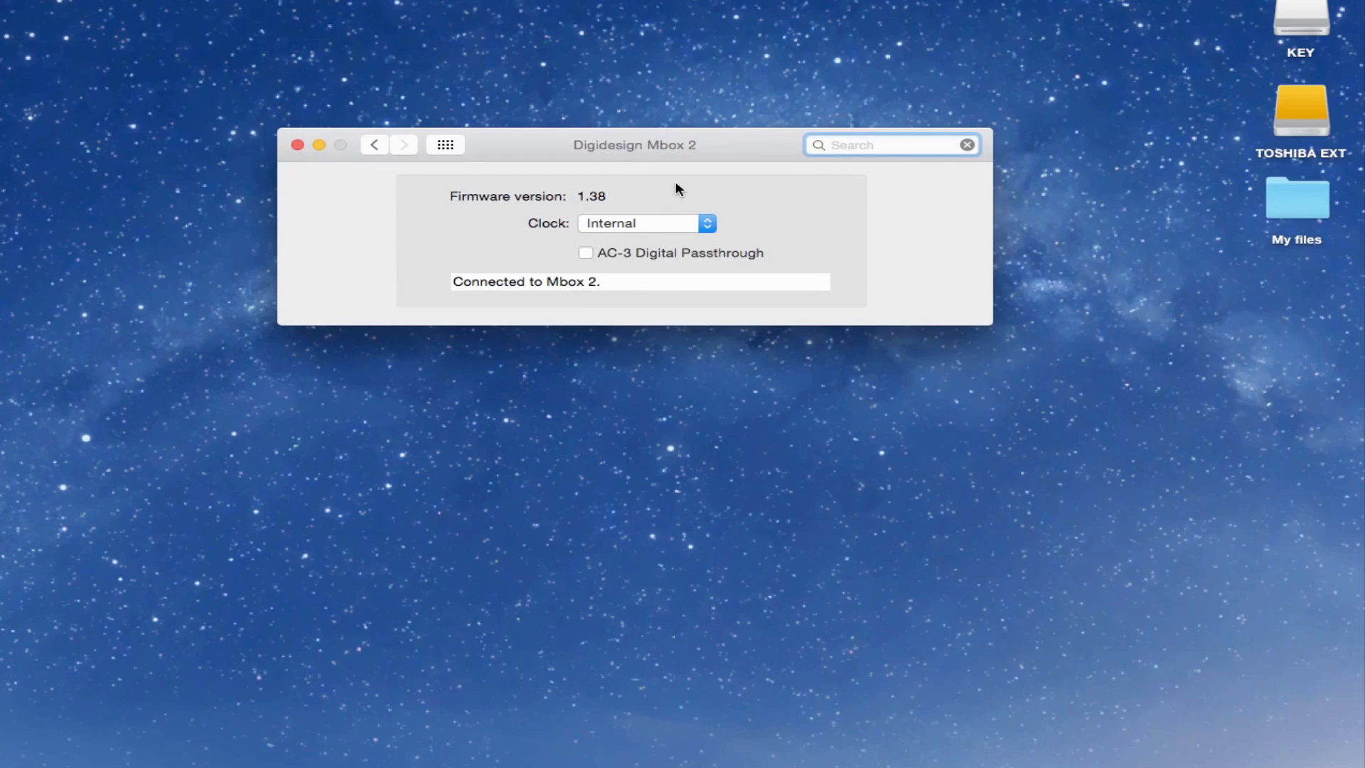
{"action": "mouse_move", "coordinate": [340, 233]}
{"action": "type", "text": "app"}
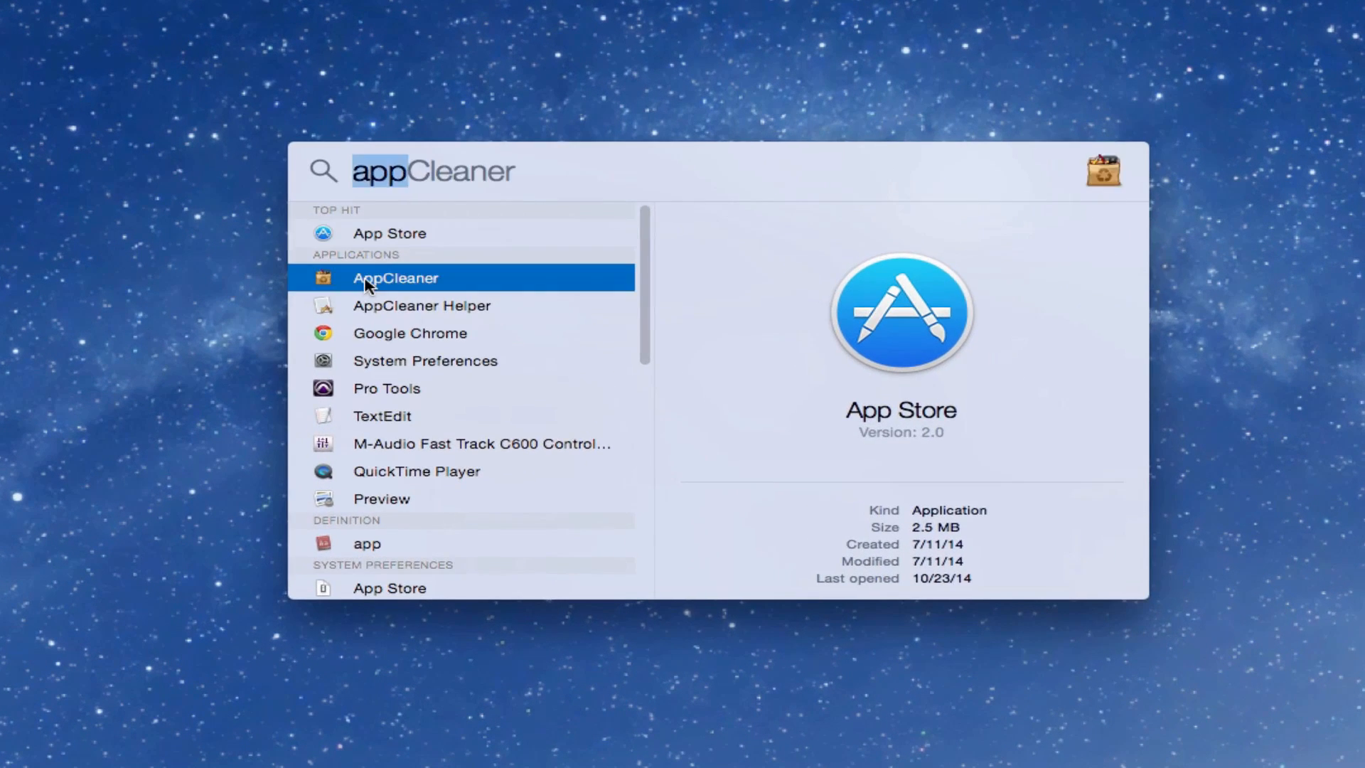
Step: Launch AppCleaner from the Spotlight results
{"action": "left_click", "coordinate": [395, 278]}
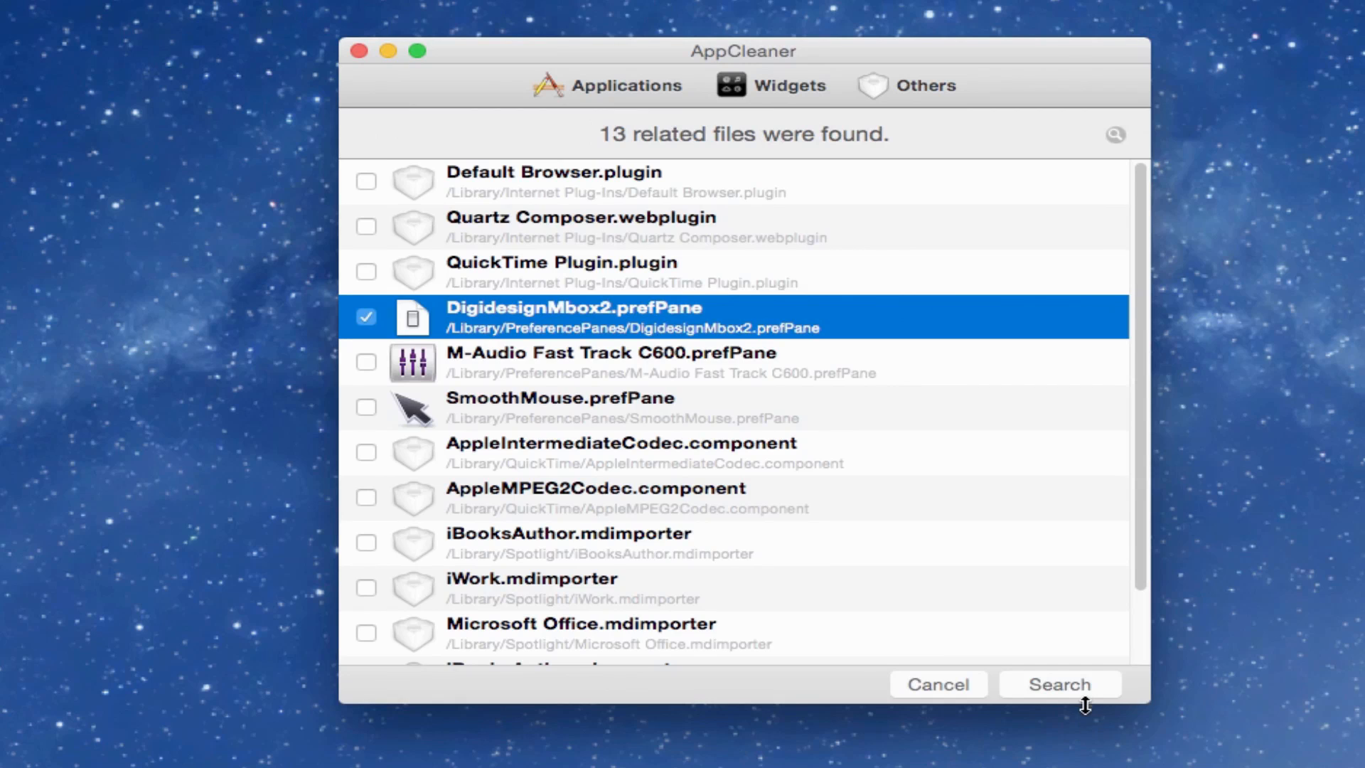
Step: Search for files related to DigidesignMbox2.prefPane, finding the prefPane and its plist
{"action": "left_click", "coordinate": [1058, 684]}
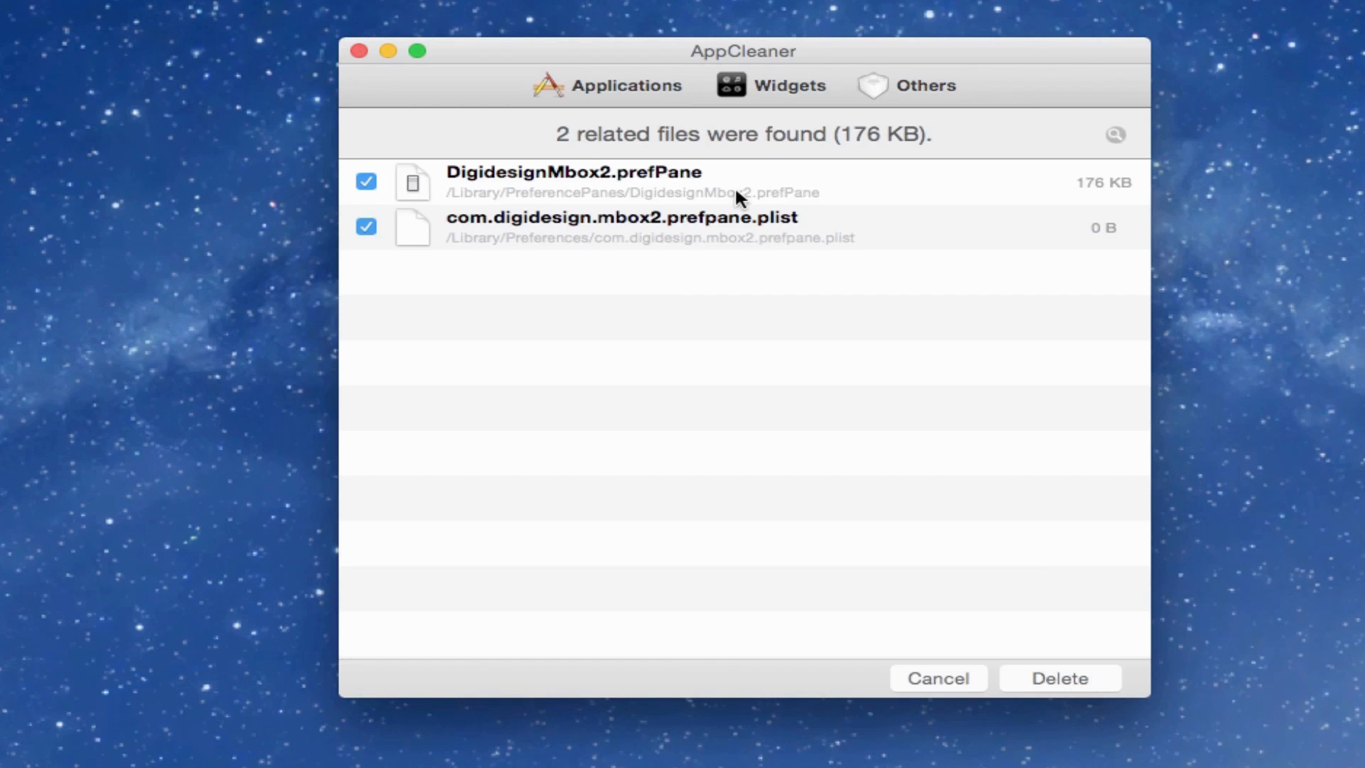